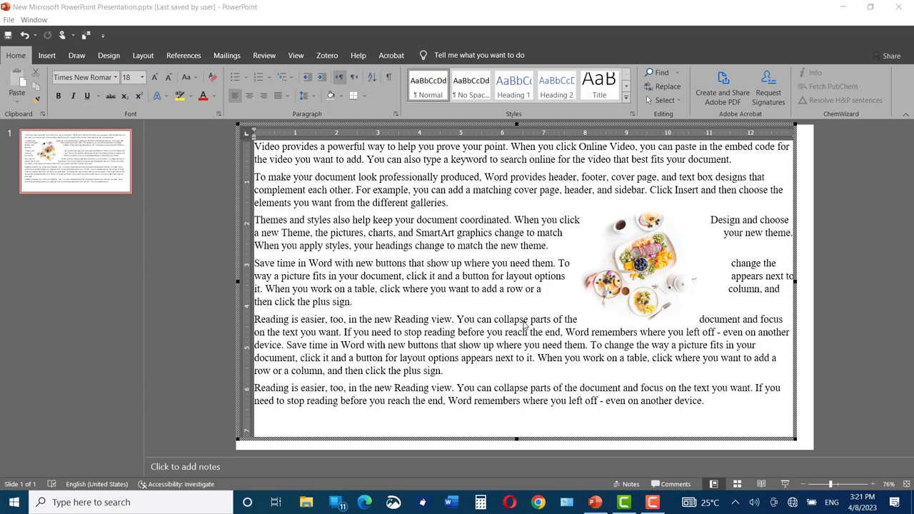
mouse_move(557, 257)
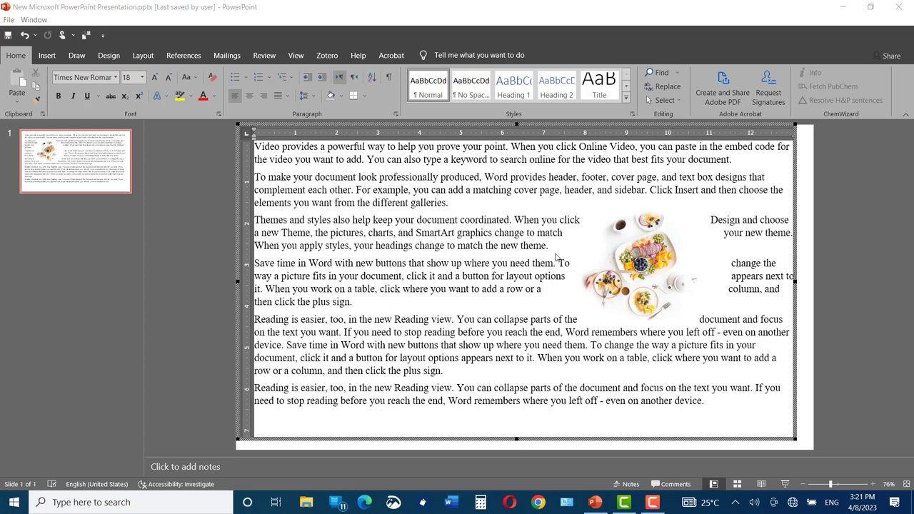
Switch from the PowerPoint example slide to the plain Word document.
click(506, 275)
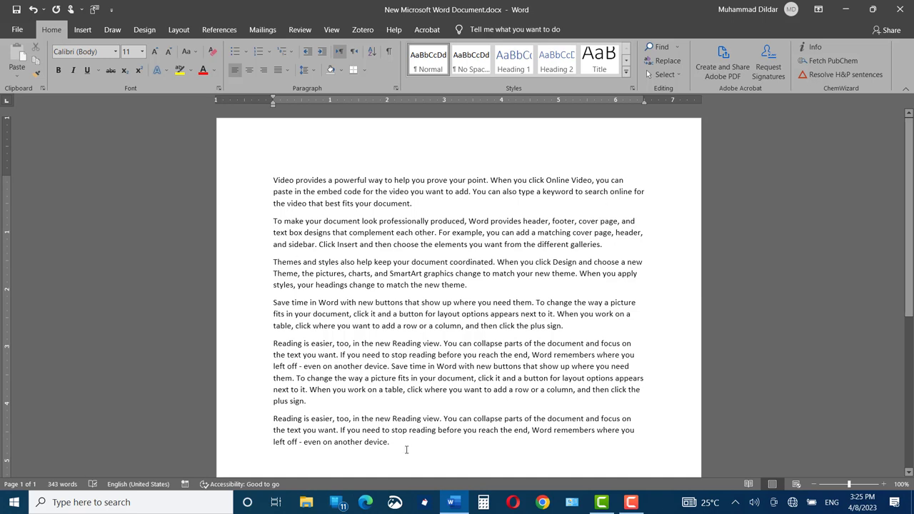
Insert the food photo from this device after the fourth paragraph.
click(274, 220)
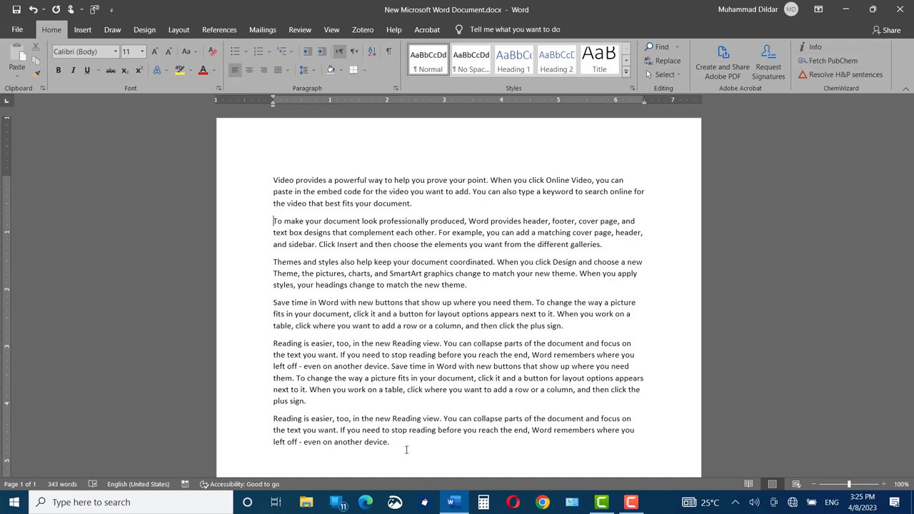
click(83, 29)
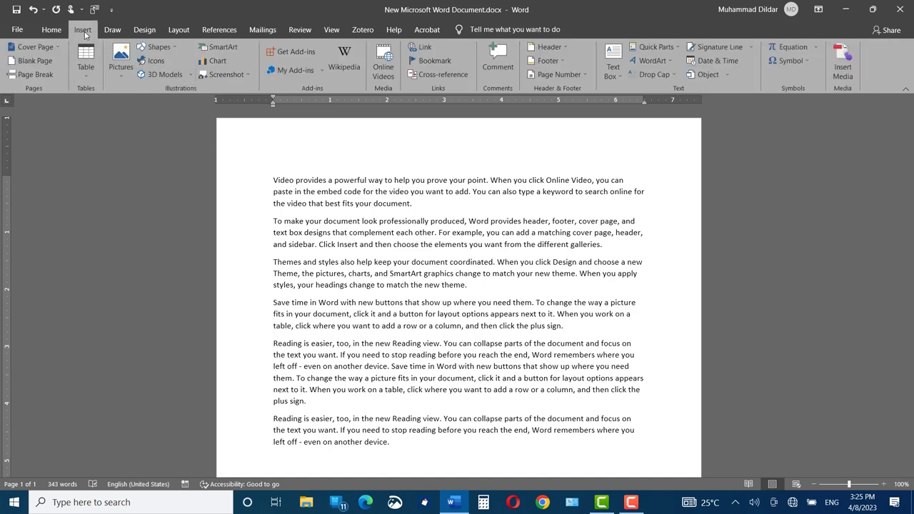
click(120, 60)
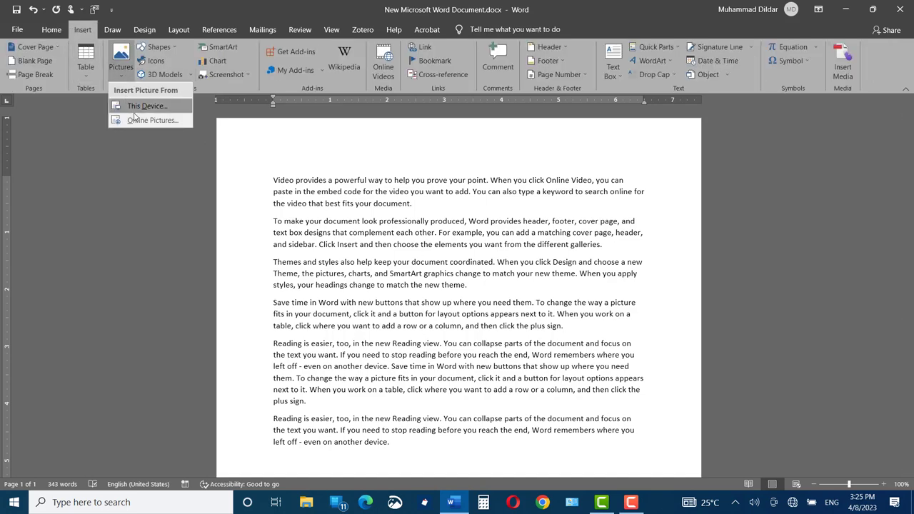
click(146, 105)
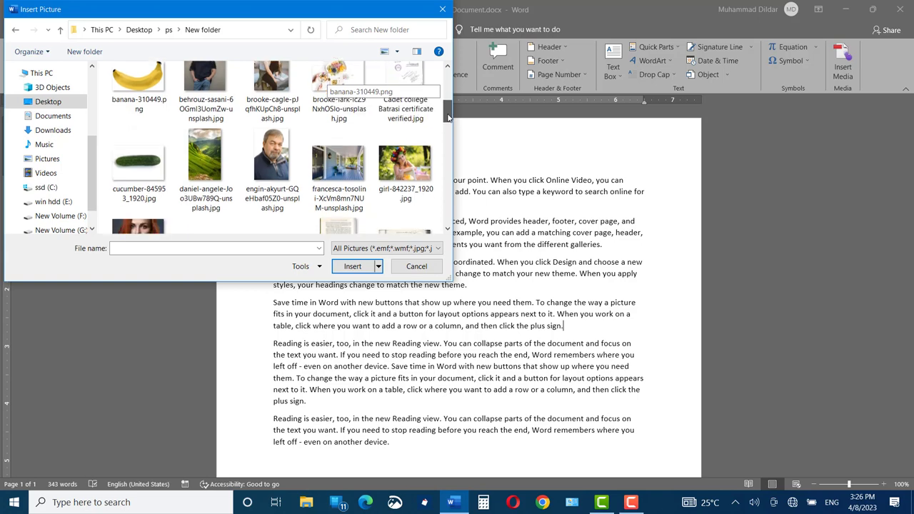
click(338, 125)
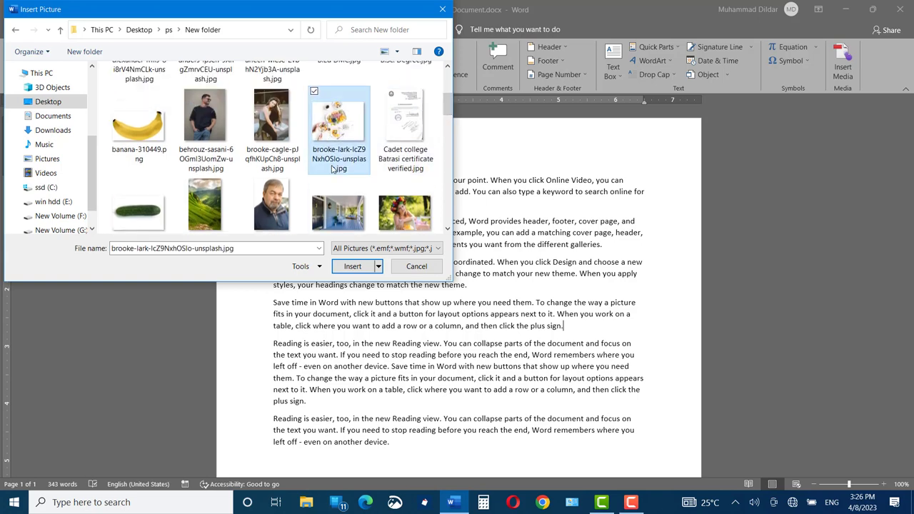
click(351, 265)
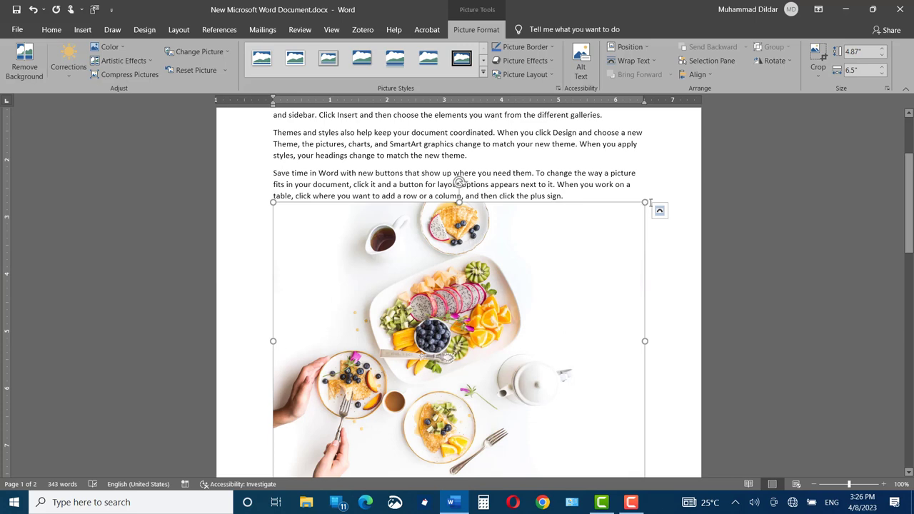
mouse_move(647, 203)
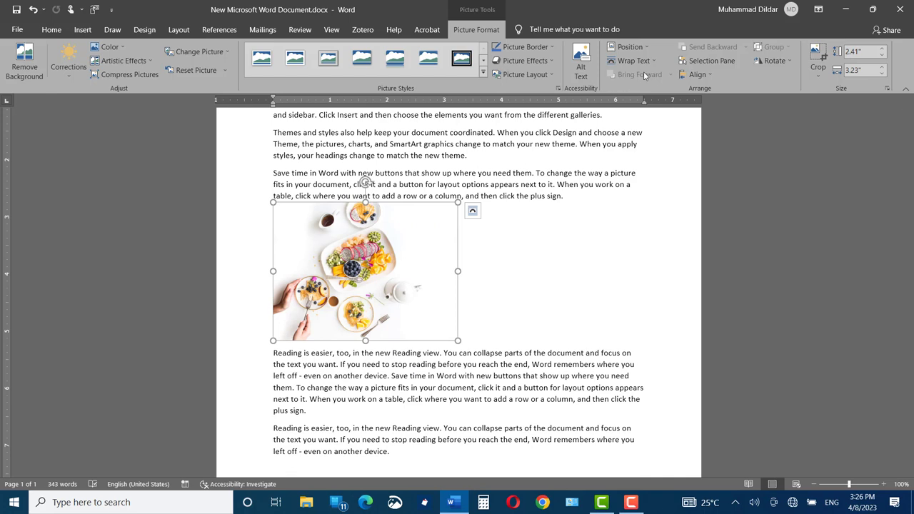
Set the food photo's text wrapping to Tight so paragraphs flow around it on the right.
click(631, 60)
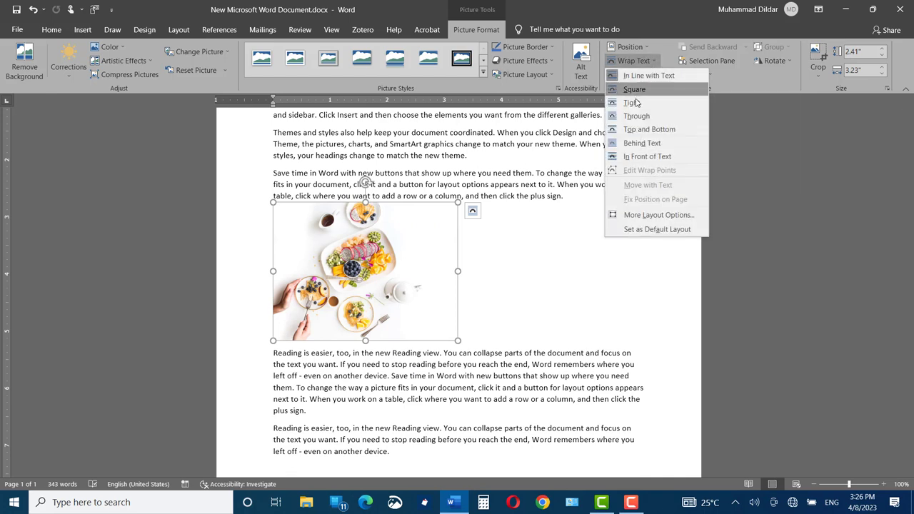
click(631, 103)
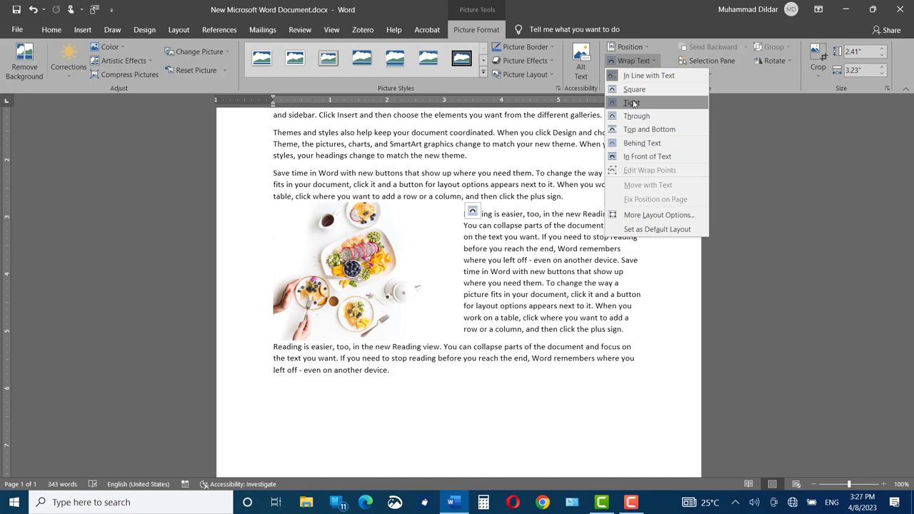
mouse_move(631, 106)
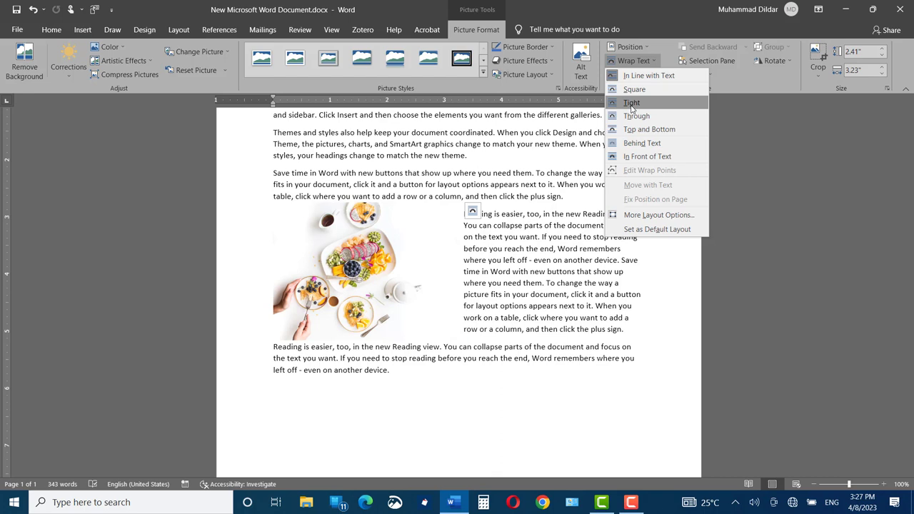
mouse_move(634, 88)
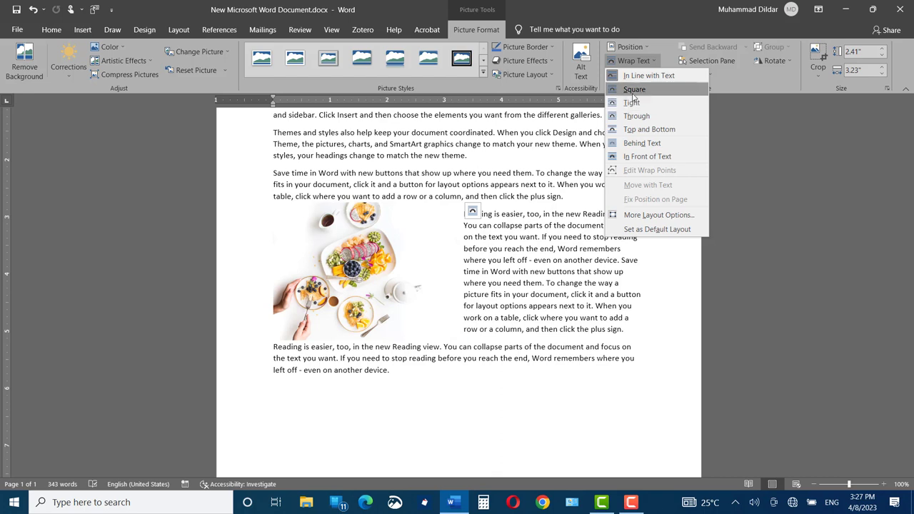
mouse_move(636, 115)
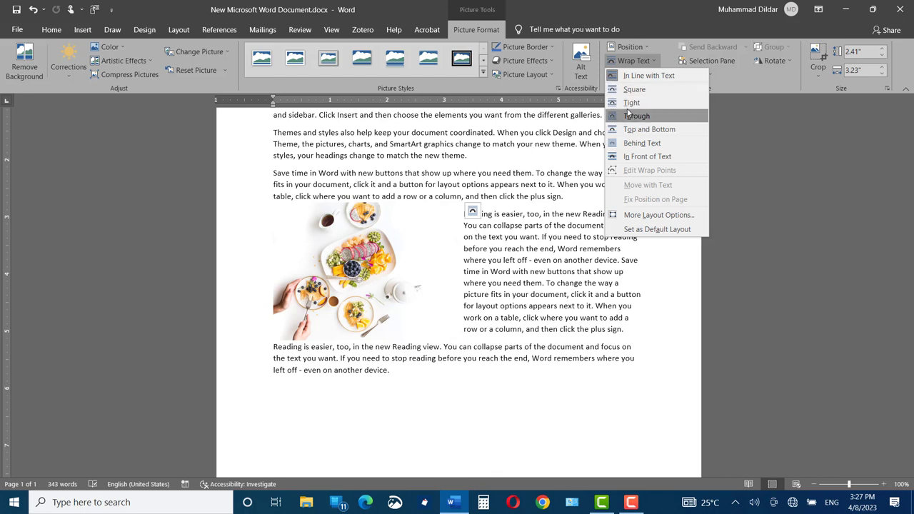
mouse_move(631, 103)
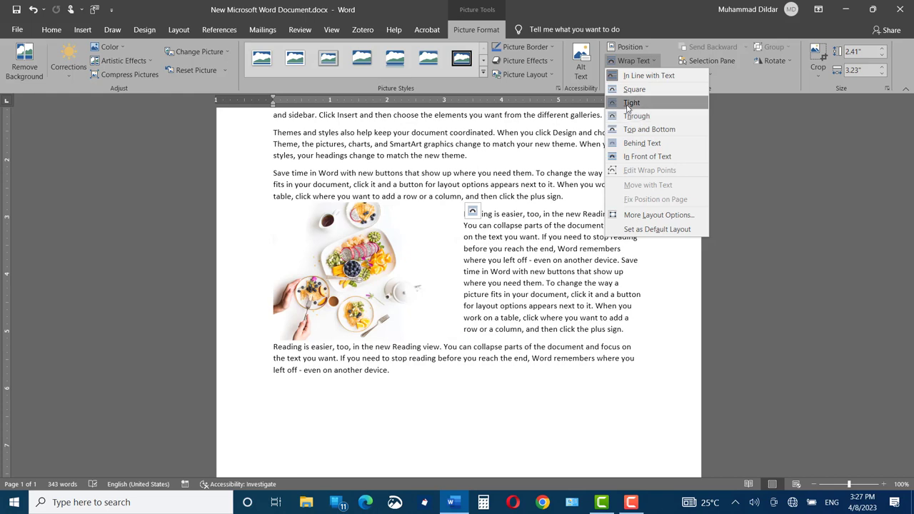
click(631, 103)
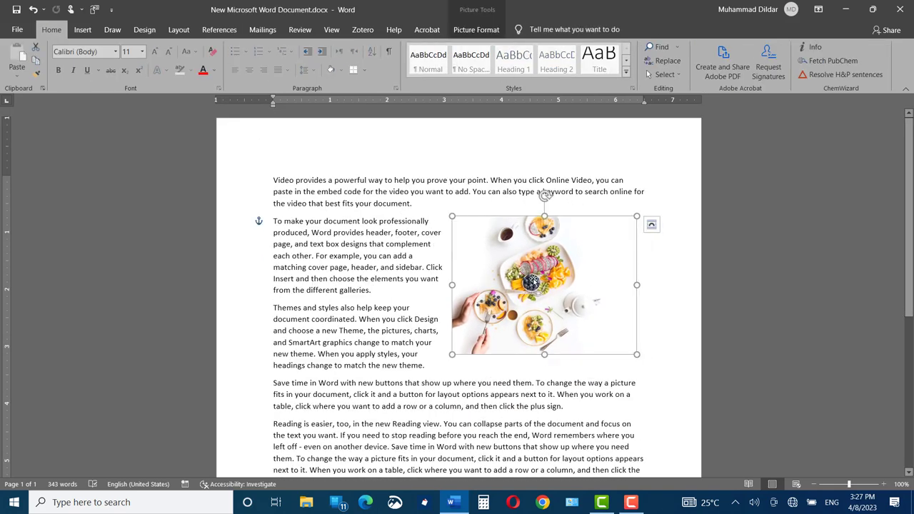
Give the food photo the Soft Edge Oval picture style.
click(477, 29)
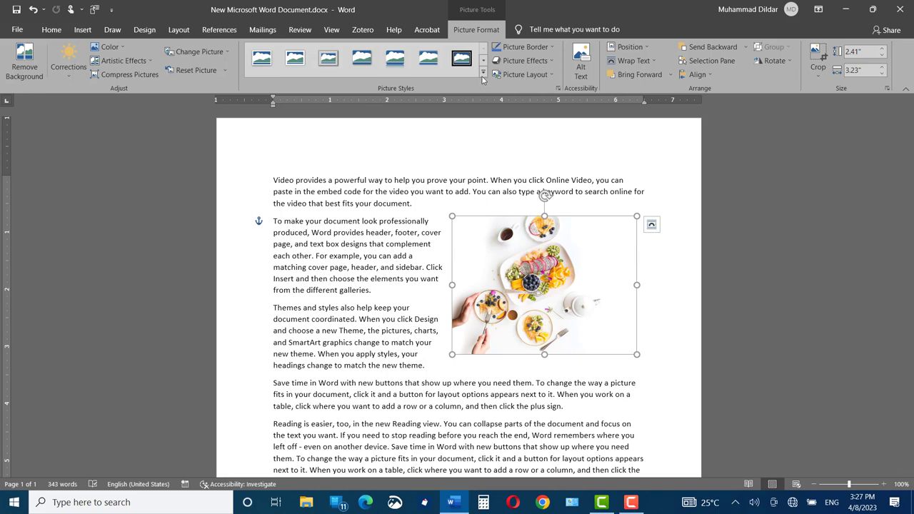
click(482, 75)
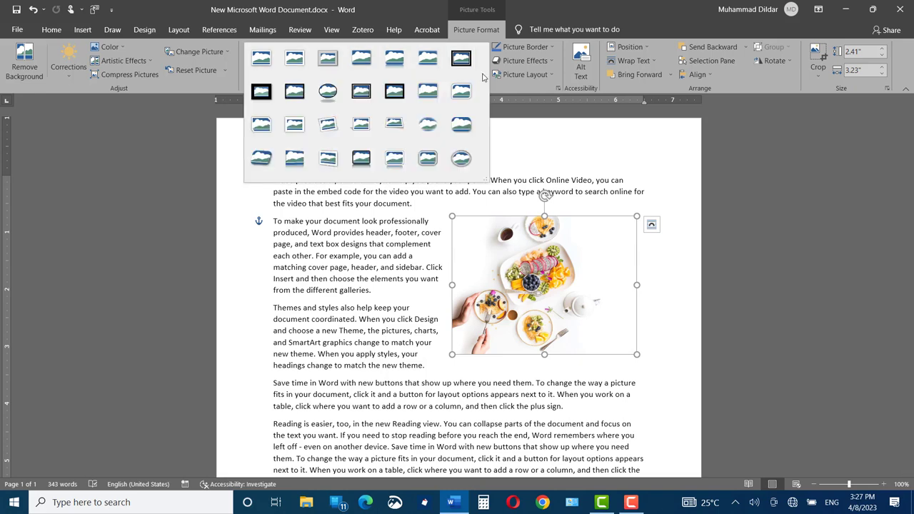
click(460, 126)
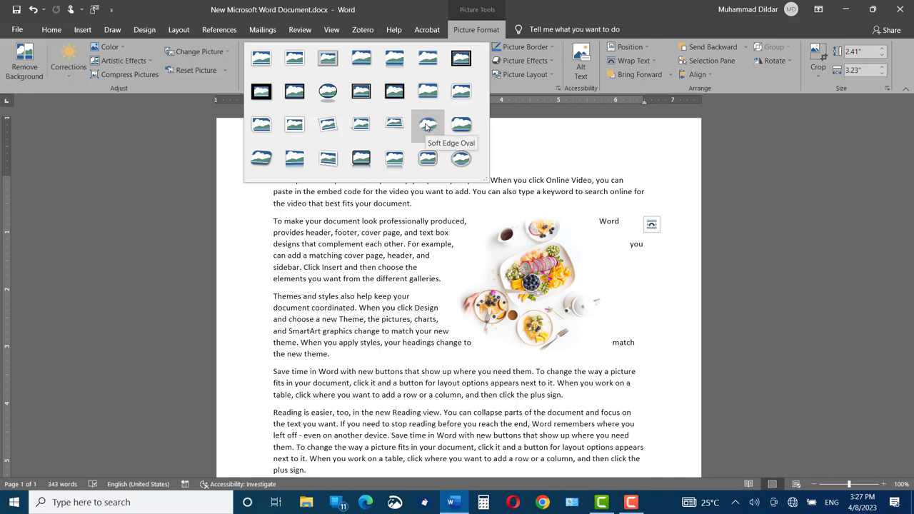
click(315, 189)
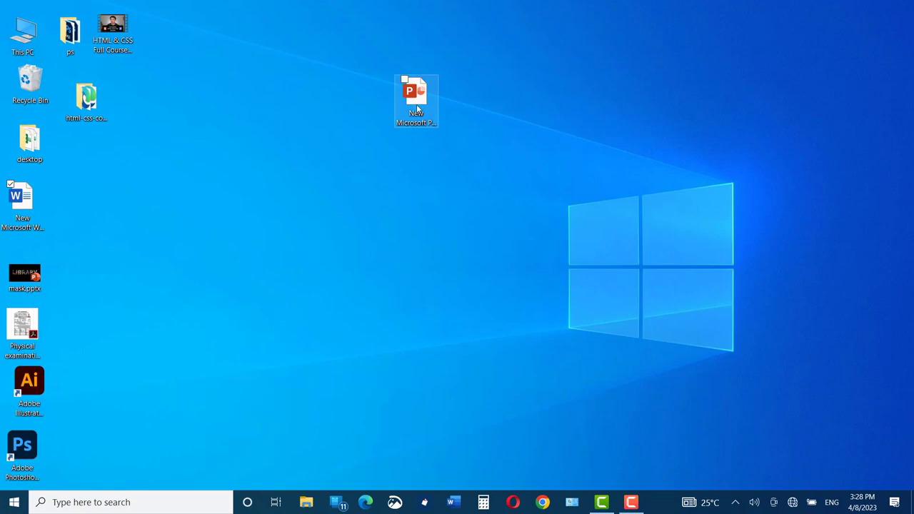
Open the PowerPoint file from the desktop and bring up the Insert Object dialog.
double_click(417, 100)
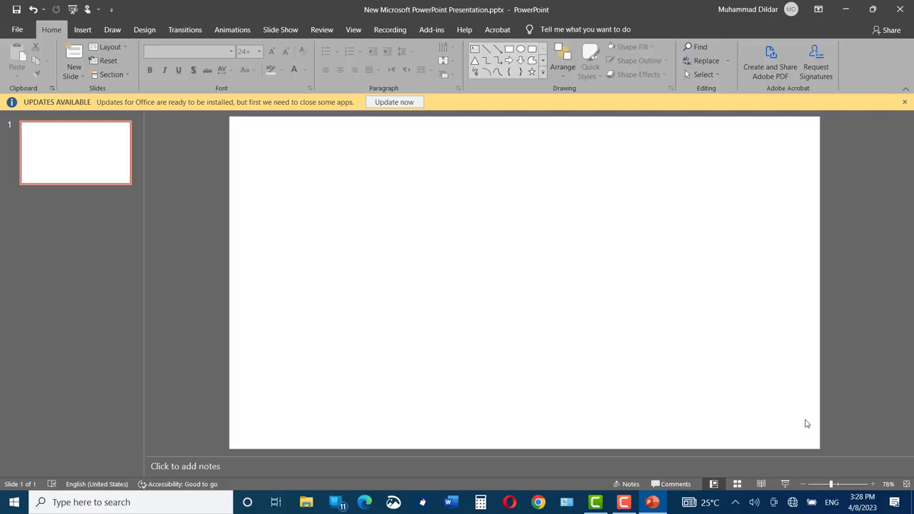
click(83, 28)
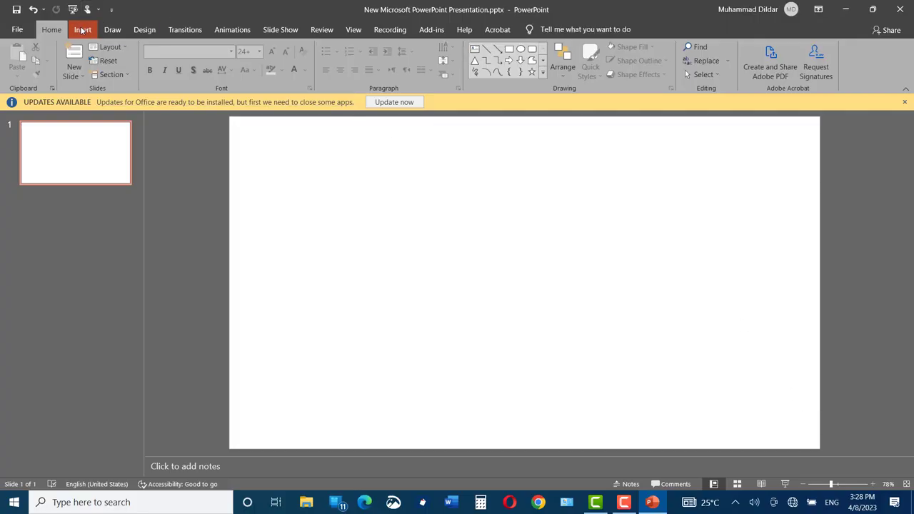
click(82, 29)
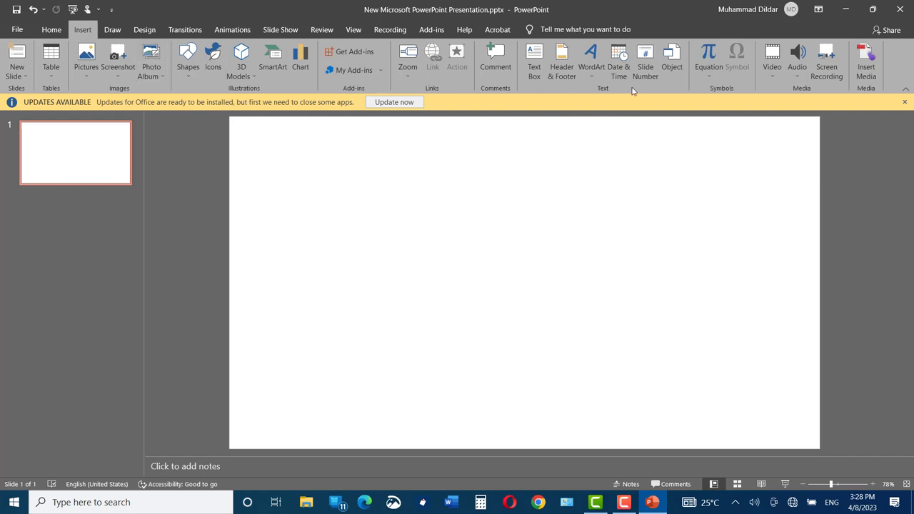
mouse_move(671, 57)
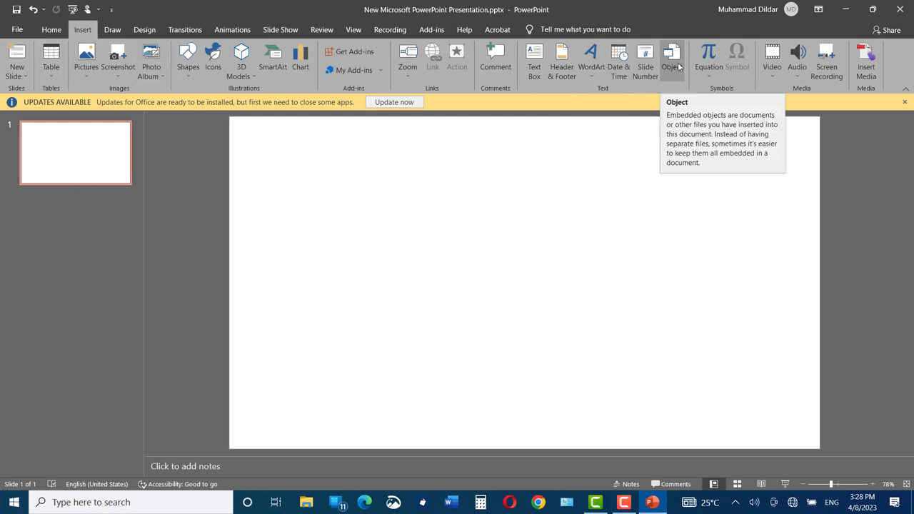
click(671, 60)
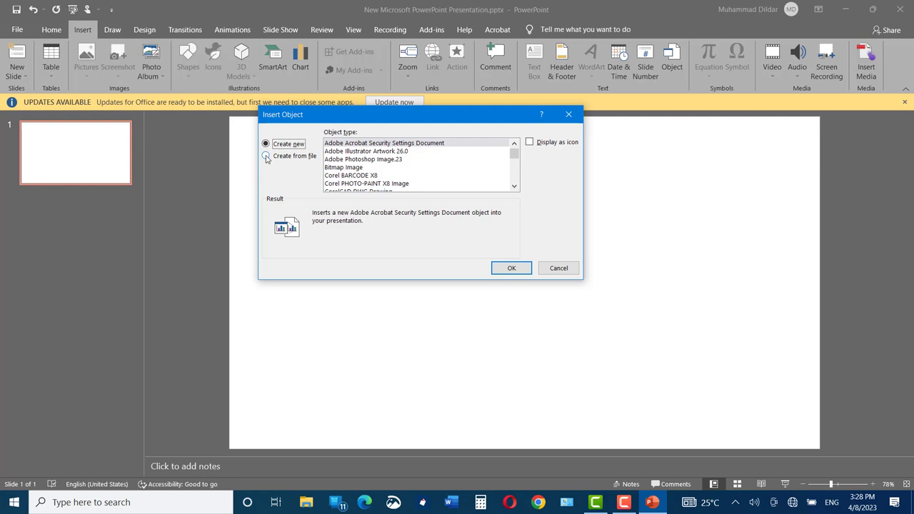
Embed 'New Microsoft Word Document.docx' from the Desktop into the slide via Create from file.
click(265, 156)
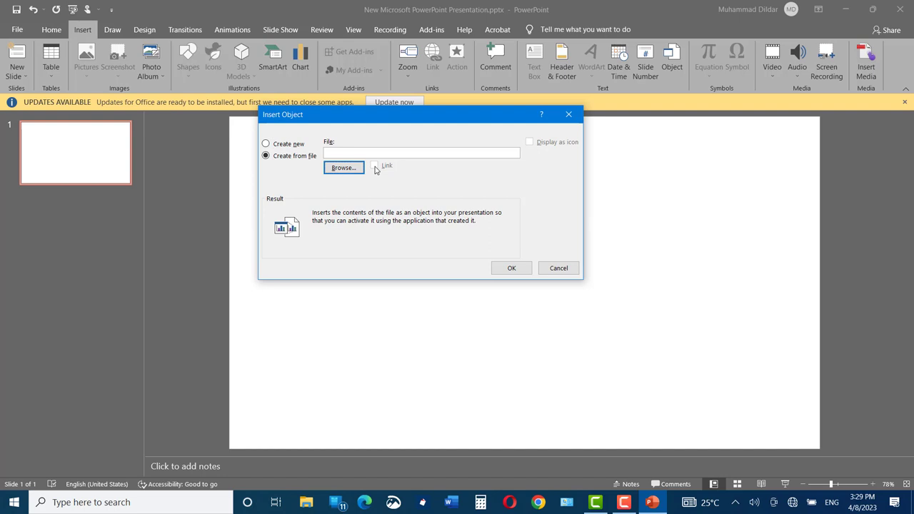
click(342, 167)
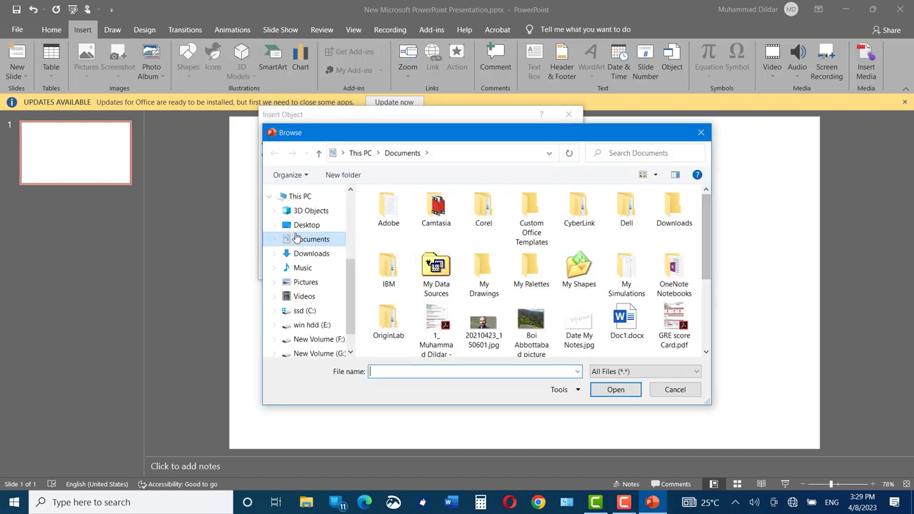
click(306, 225)
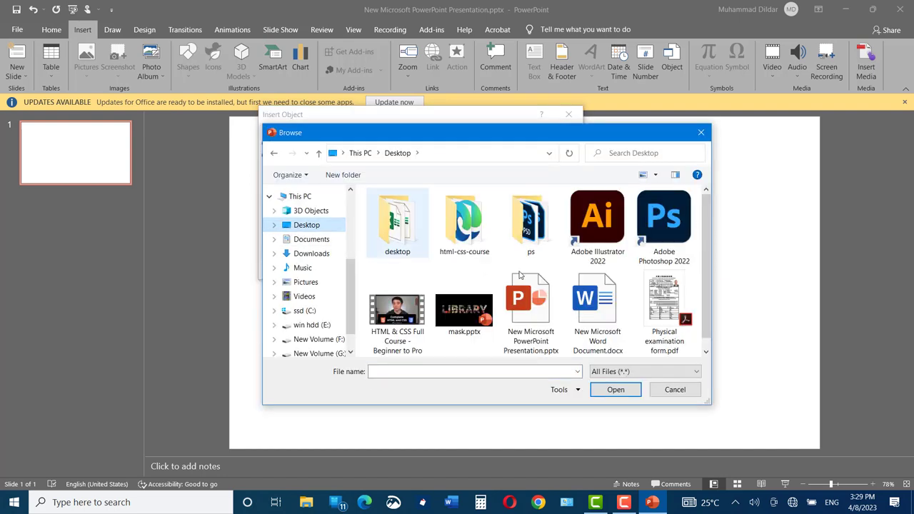
mouse_move(597, 296)
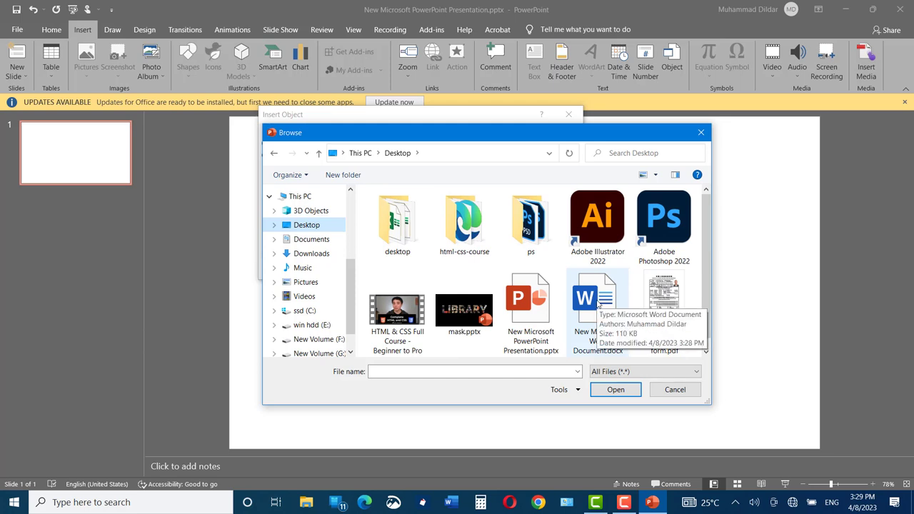
click(597, 296)
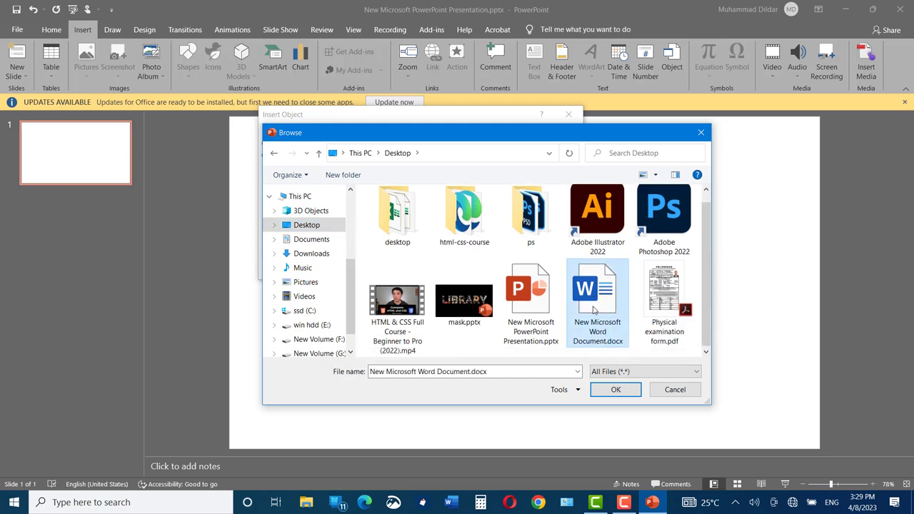
click(614, 388)
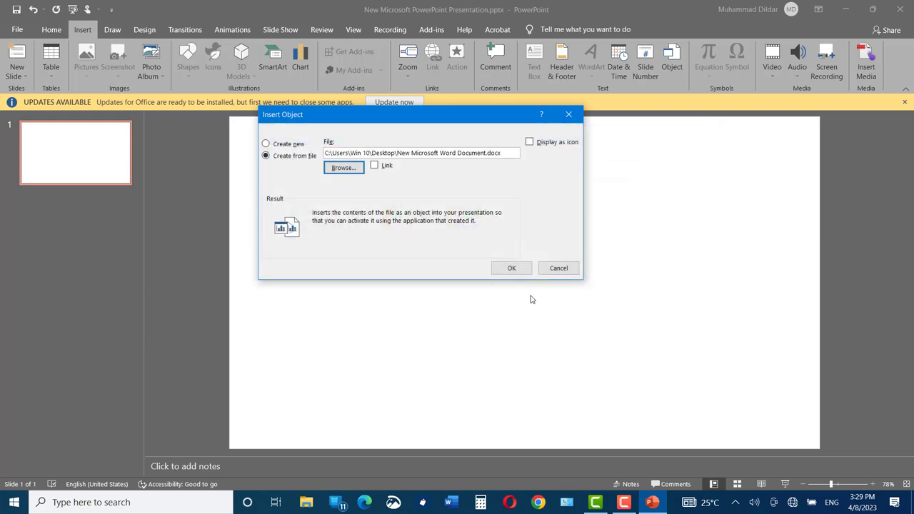
click(511, 269)
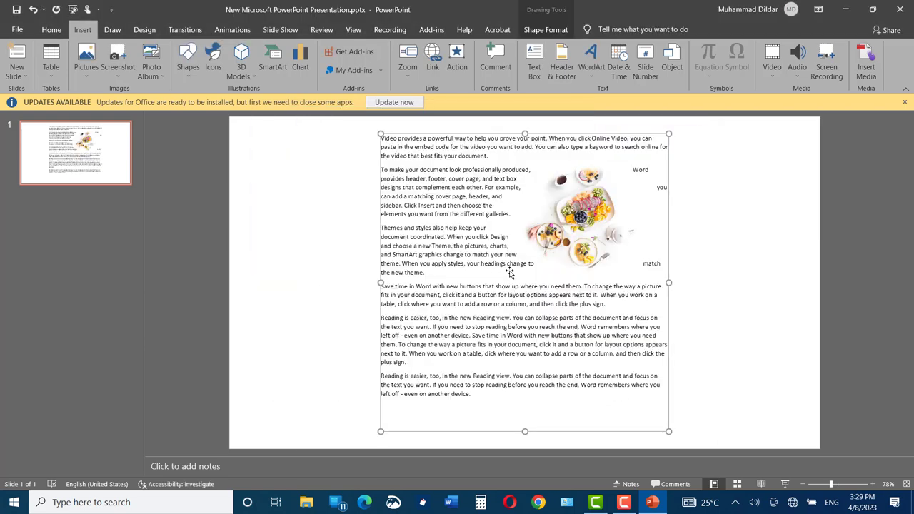
mouse_move(466, 136)
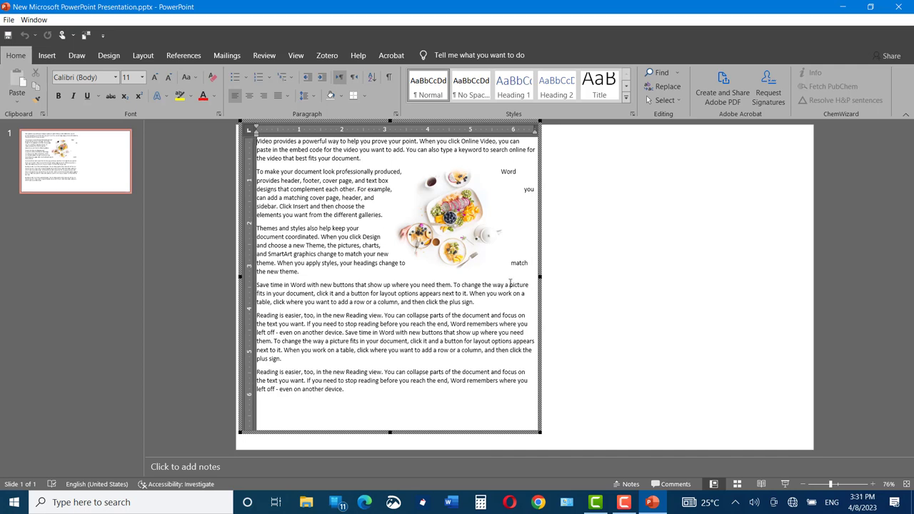
mouse_move(540, 434)
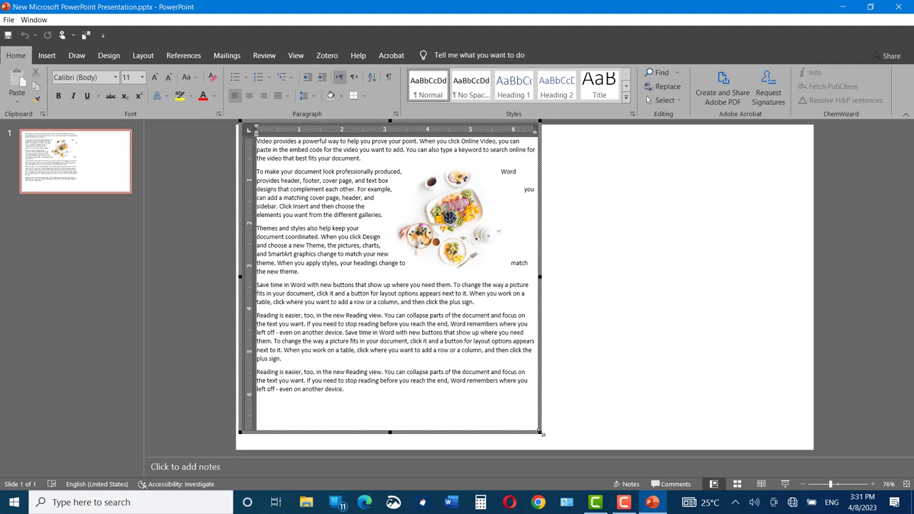
mouse_move(664, 444)
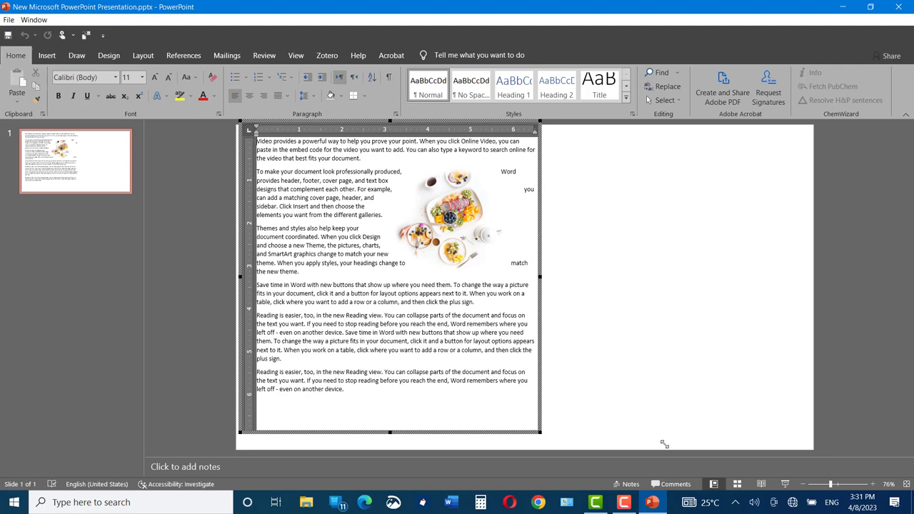
mouse_move(800, 444)
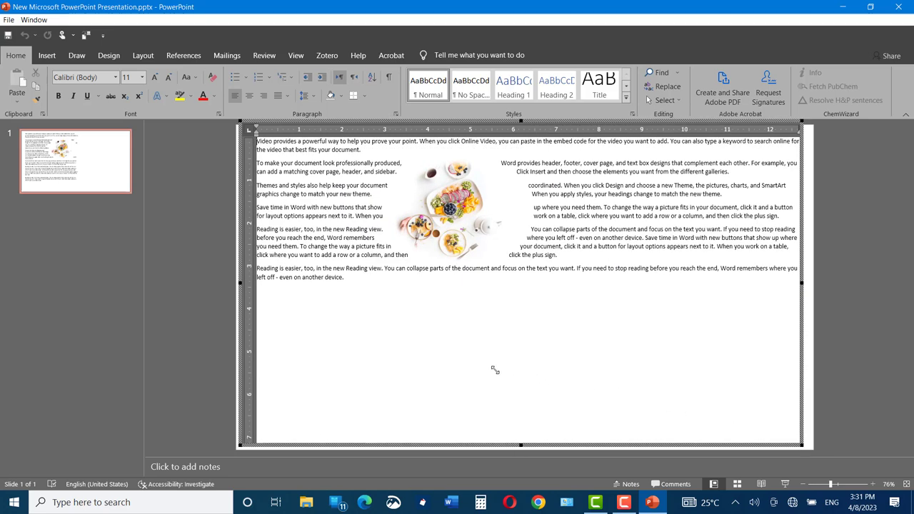
mouse_move(486, 337)
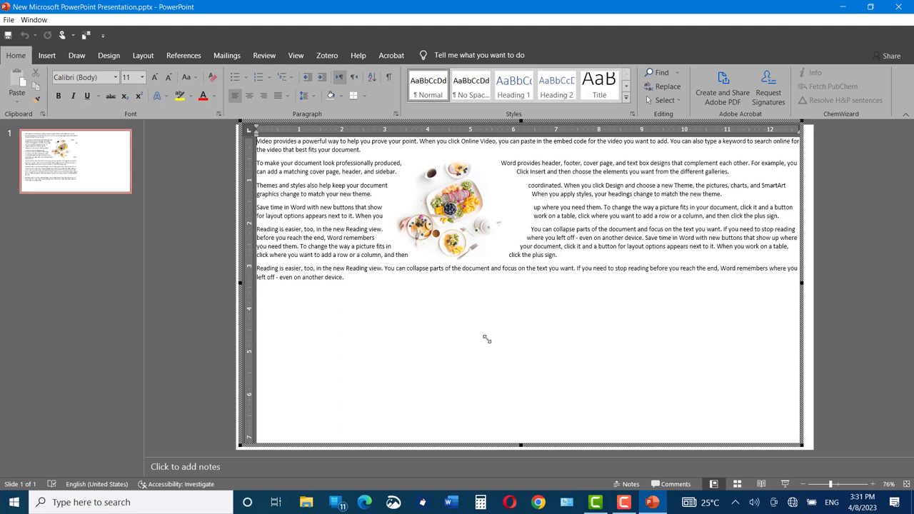
mouse_move(337, 284)
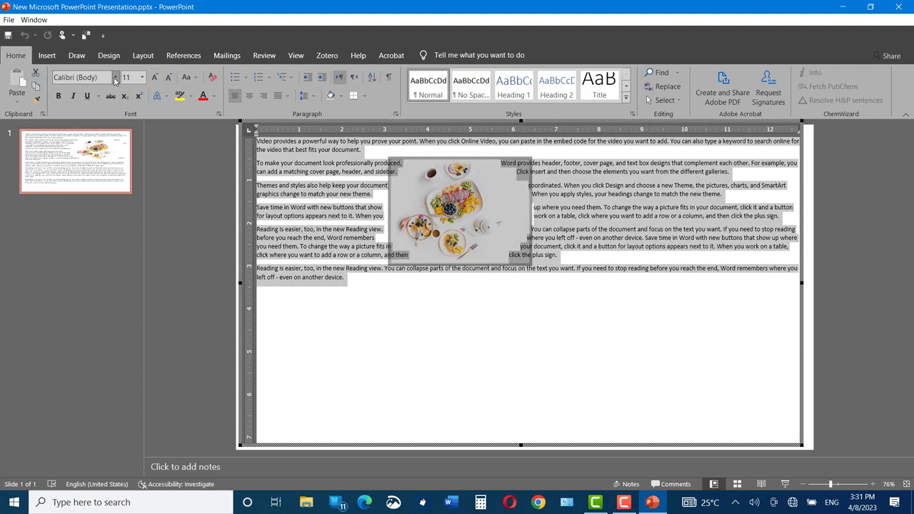
Set the embedded document's text to Times New Roman, size 18.
click(114, 77)
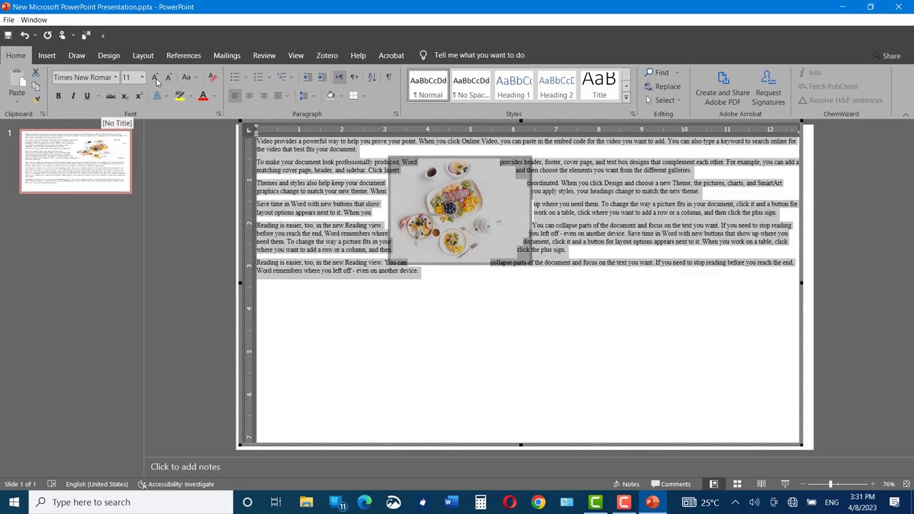
click(143, 77)
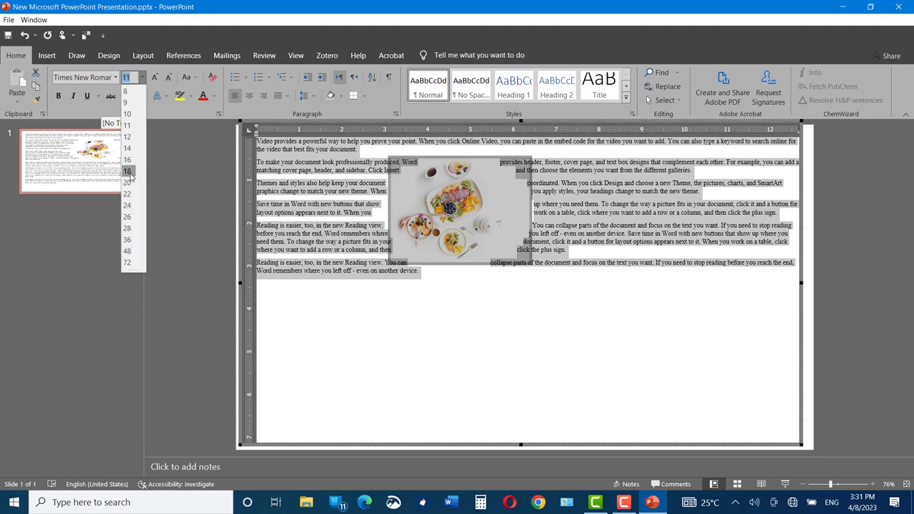
click(127, 171)
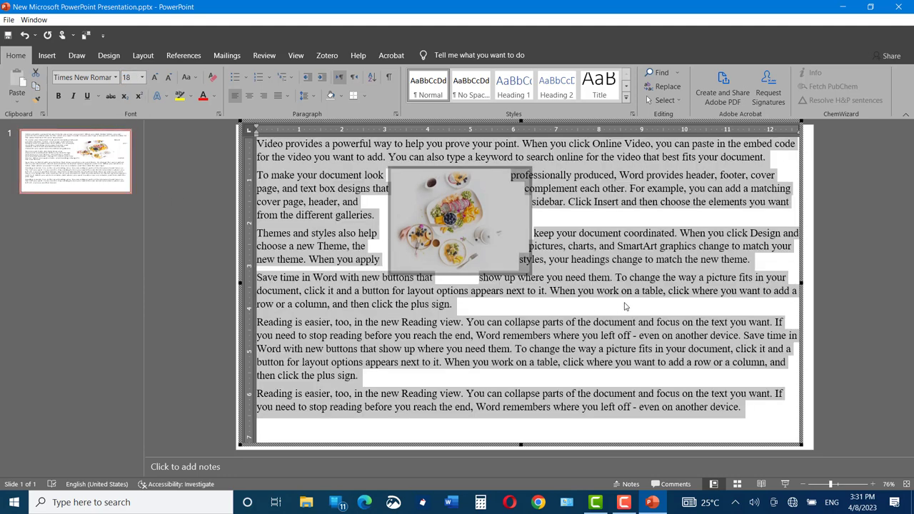
Move the food picture toward the right so text wraps around it.
click(457, 217)
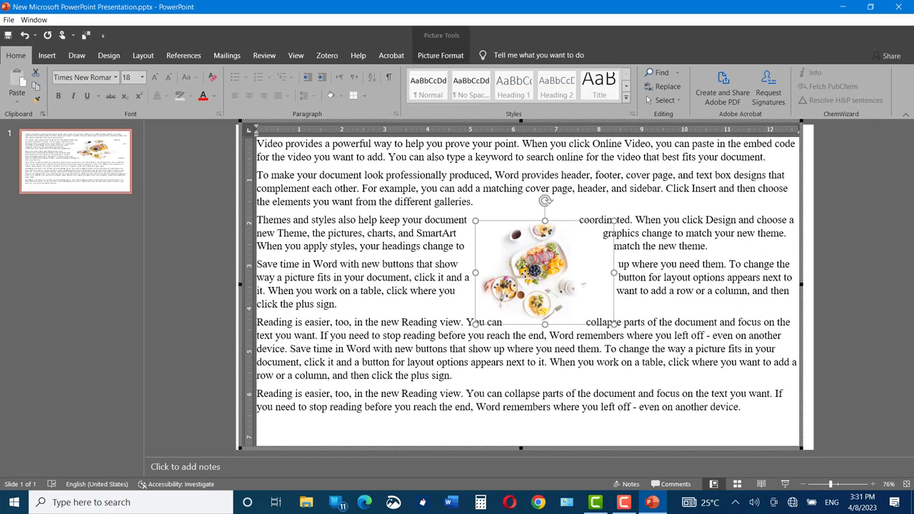
drag(521, 272, 664, 250)
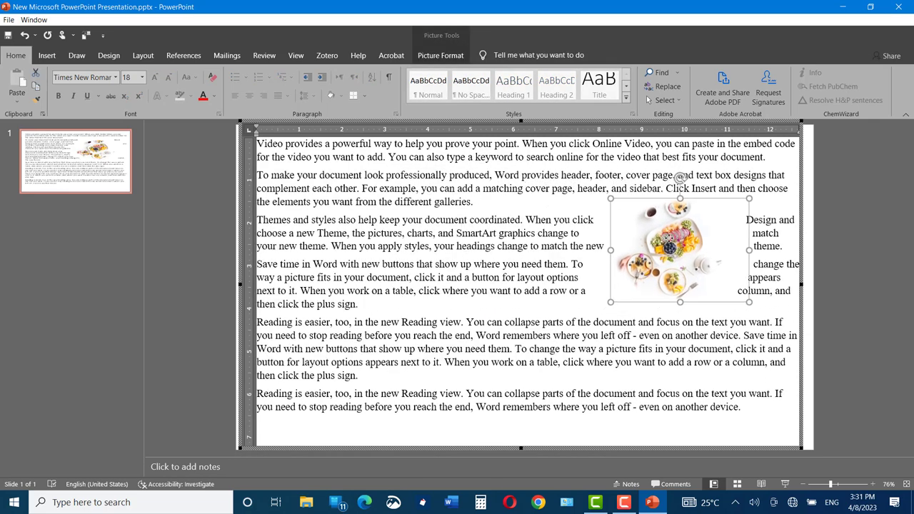